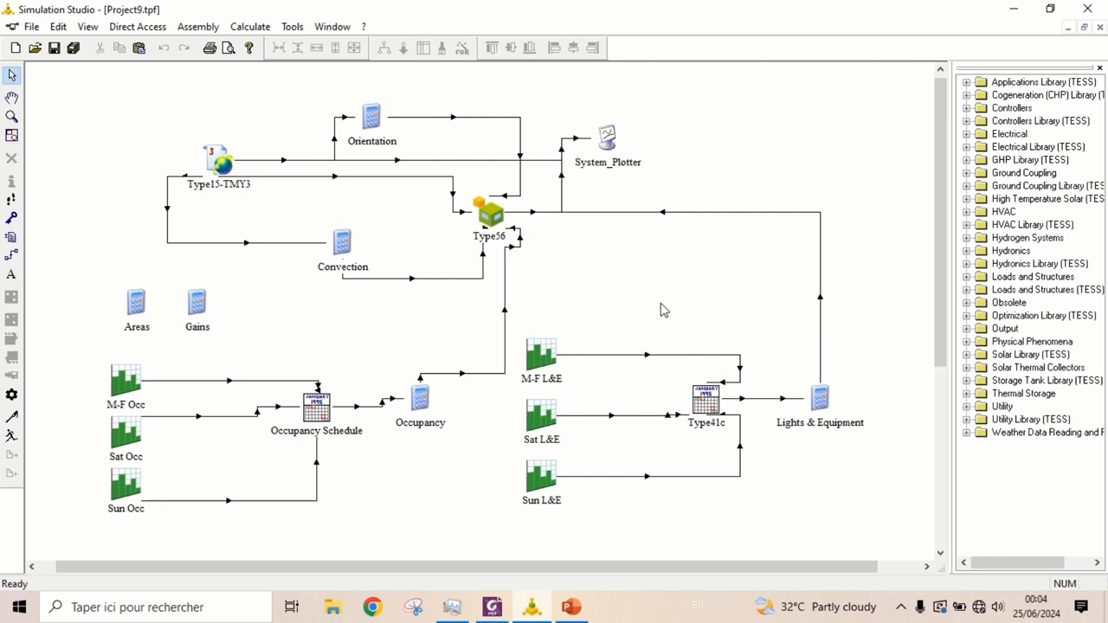
Step: Give zone Lower1's airnode capacitance 2700 kJ/K and humidity capacitance ratio 10 in the Type56 building model
right_click(490, 217)
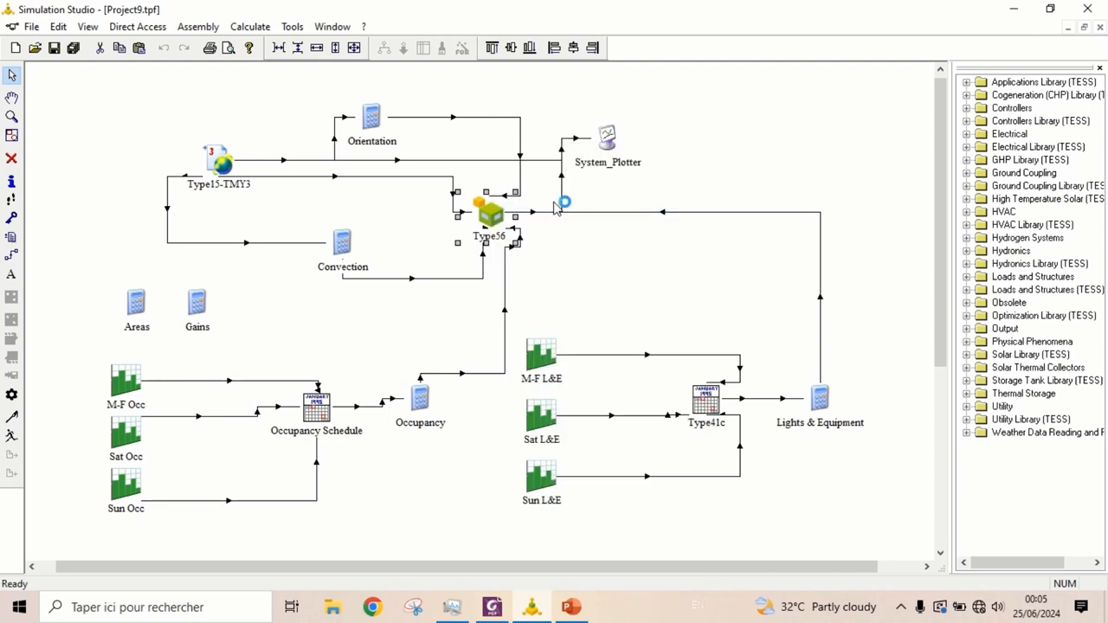
double_click(489, 210)
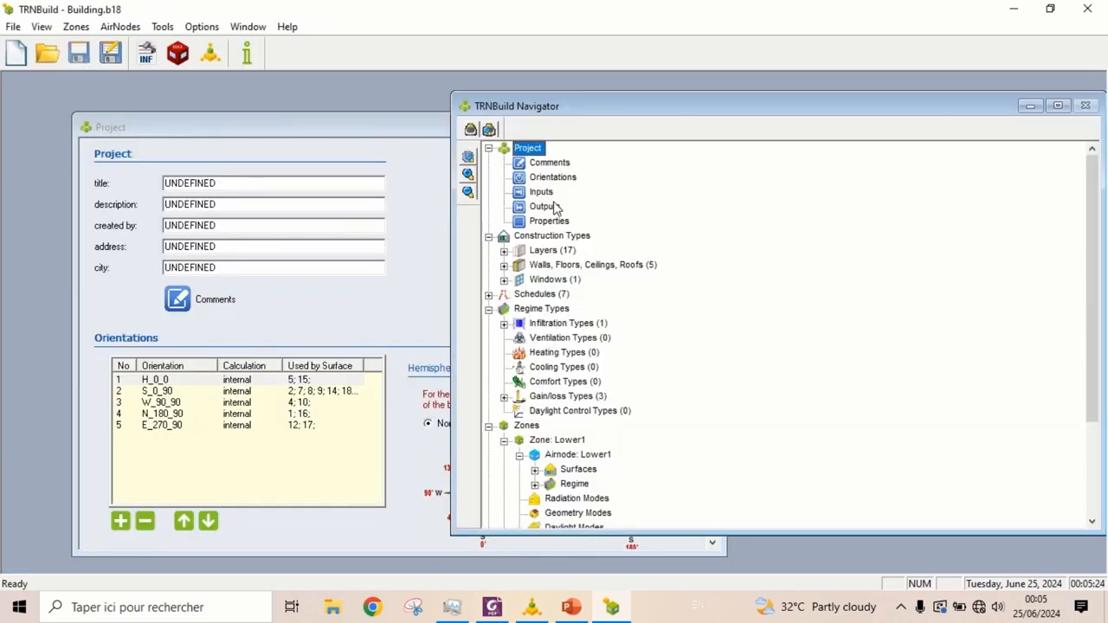
double_click(577, 454)
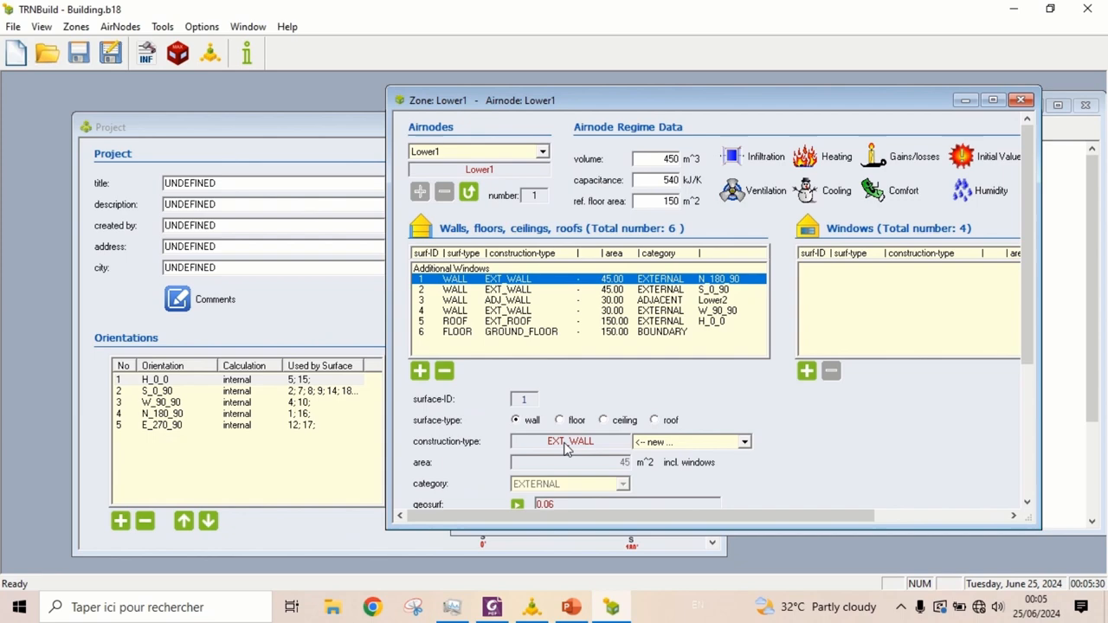
mouse_move(680, 255)
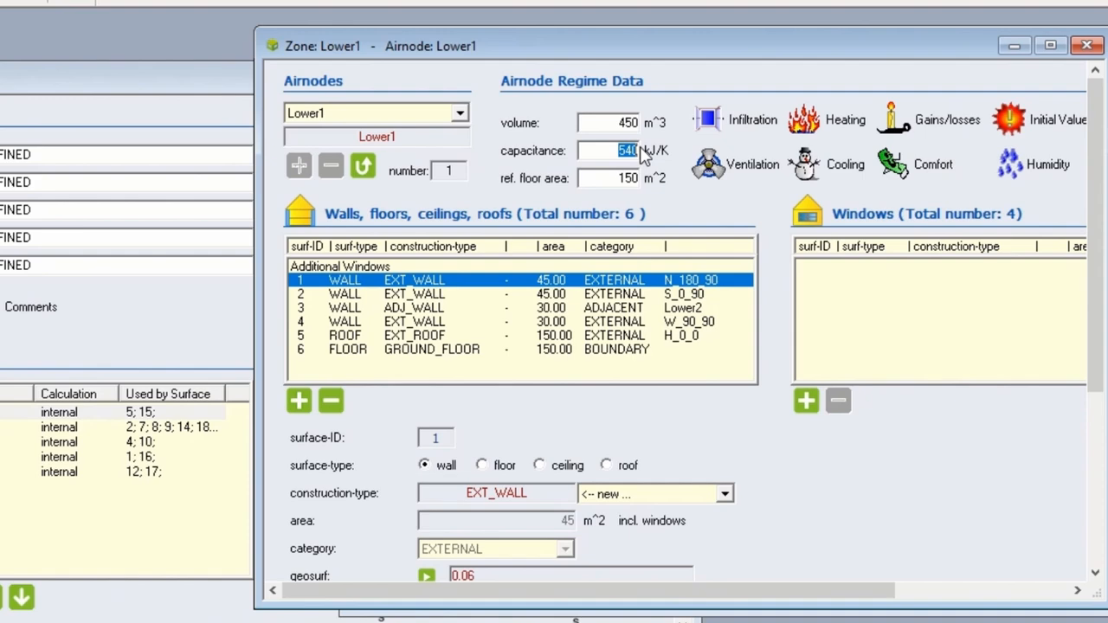
type("2700")
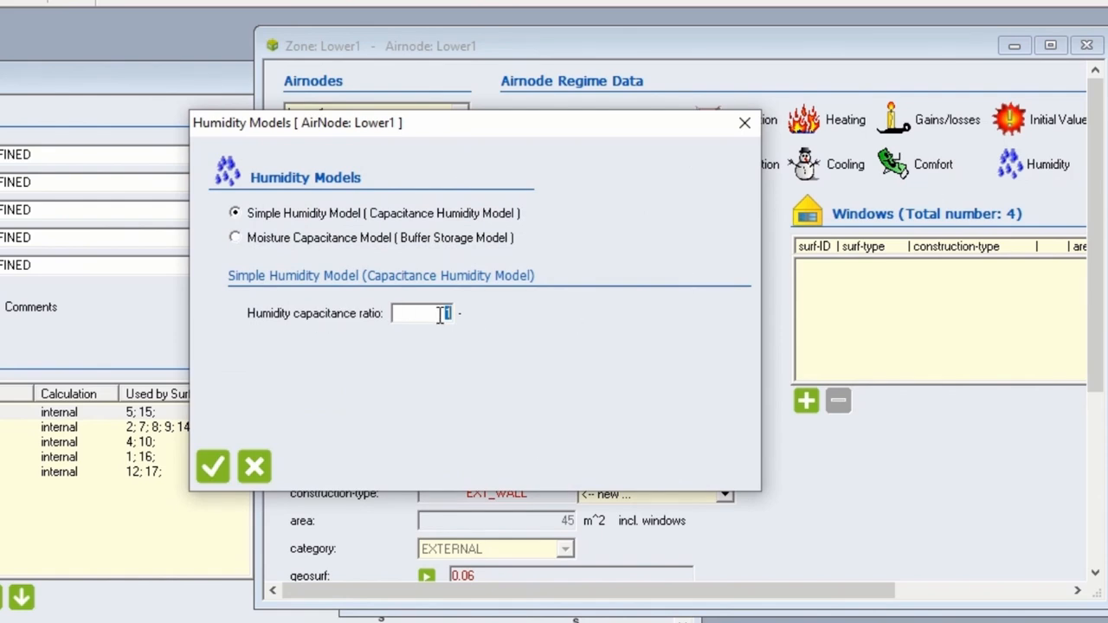
type("10")
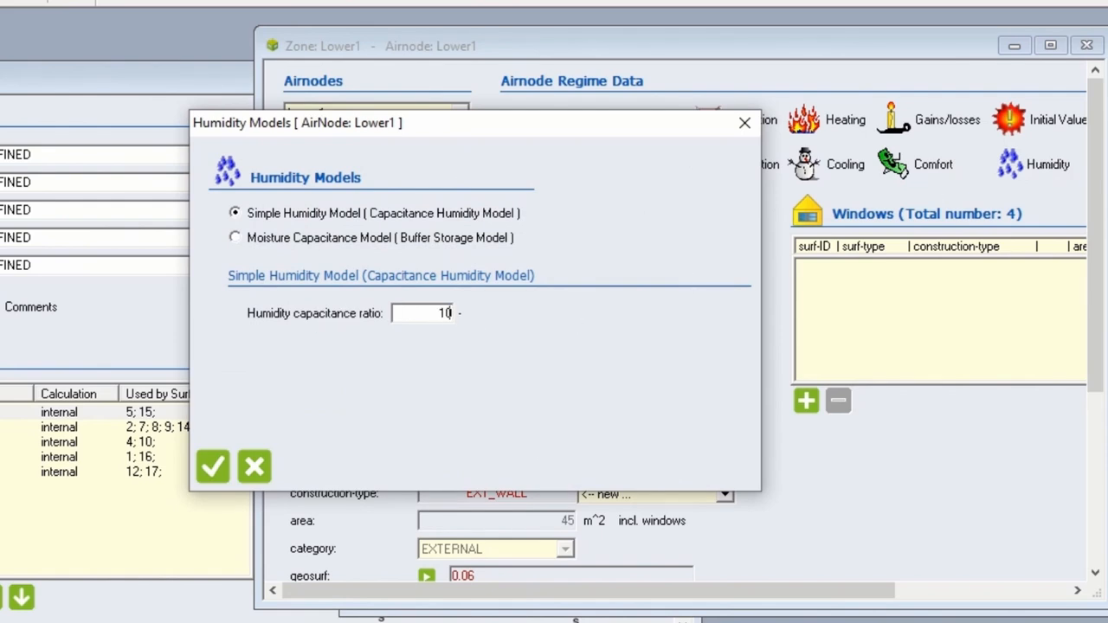
left_click(213, 466)
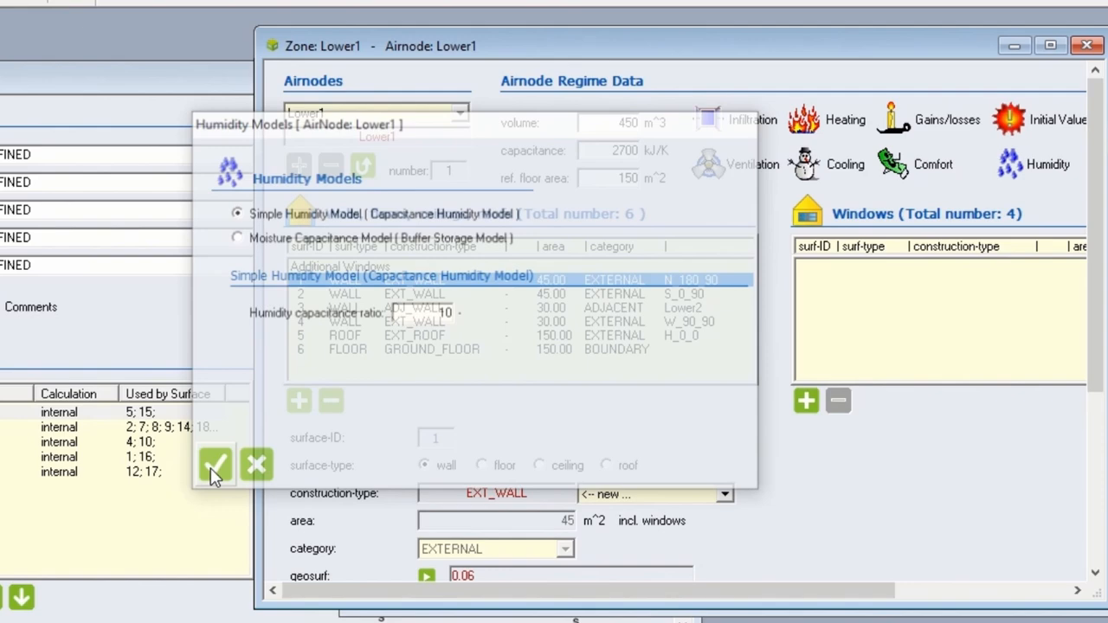
left_click(215, 465)
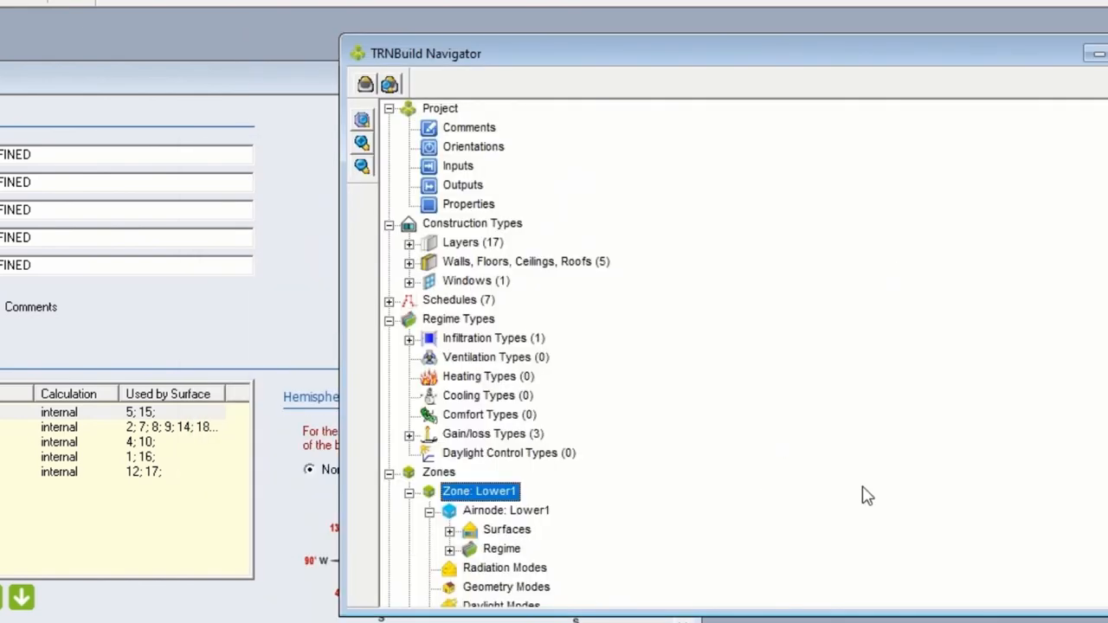
Step: Give zone Lower2's airnode capacitance 2700 kJ/K and humidity capacitance ratio 10, matching Lower1
scroll("down", 3)
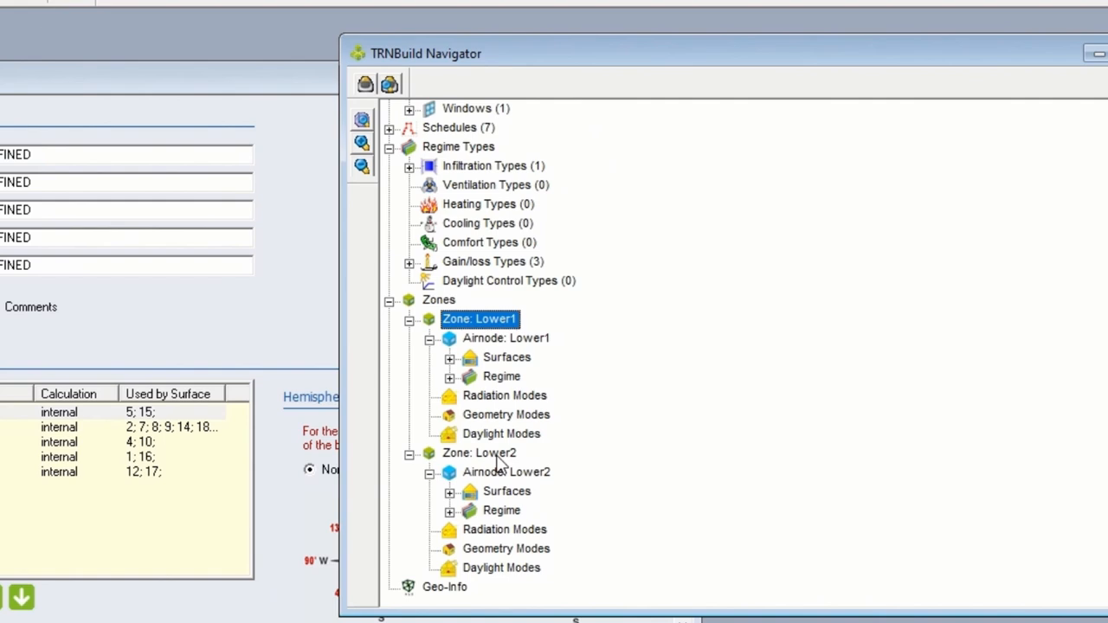
double_click(507, 472)
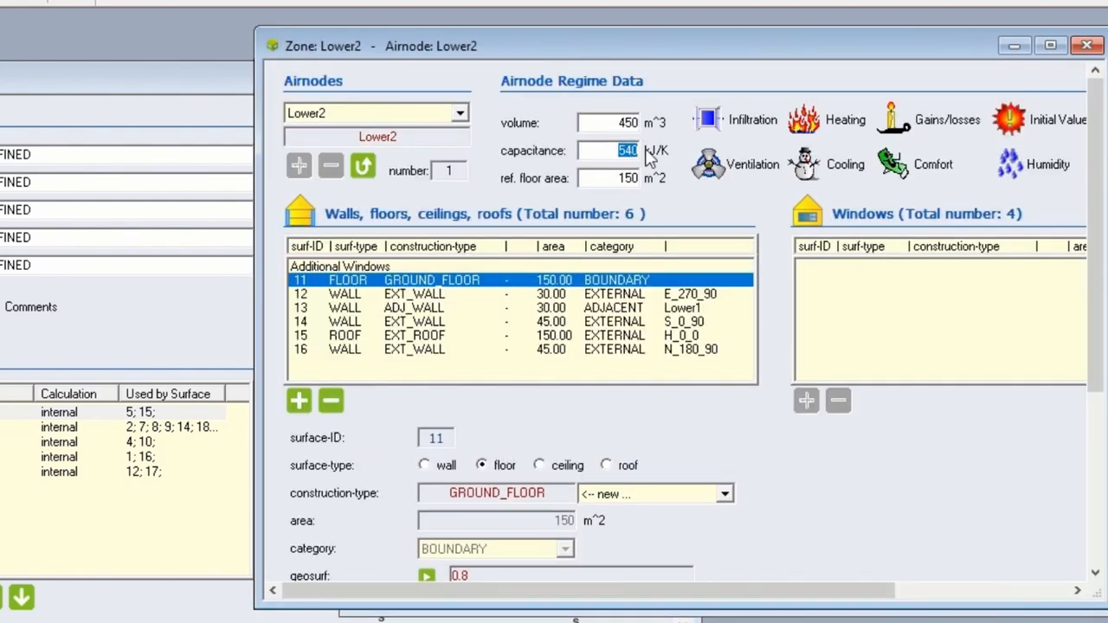
type("2700")
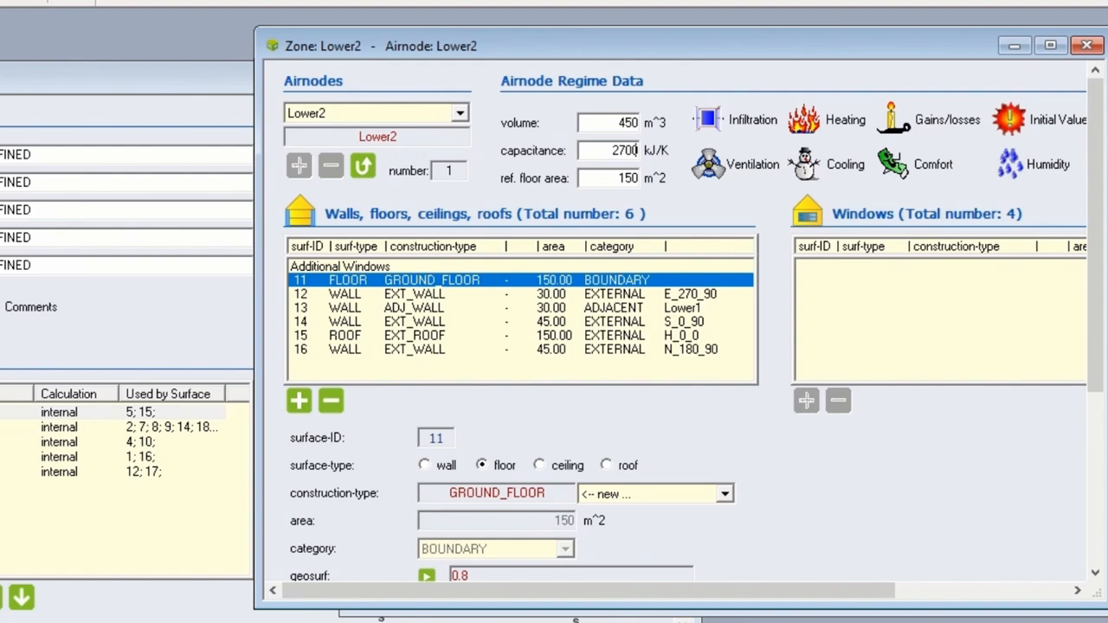
mouse_move(1039, 177)
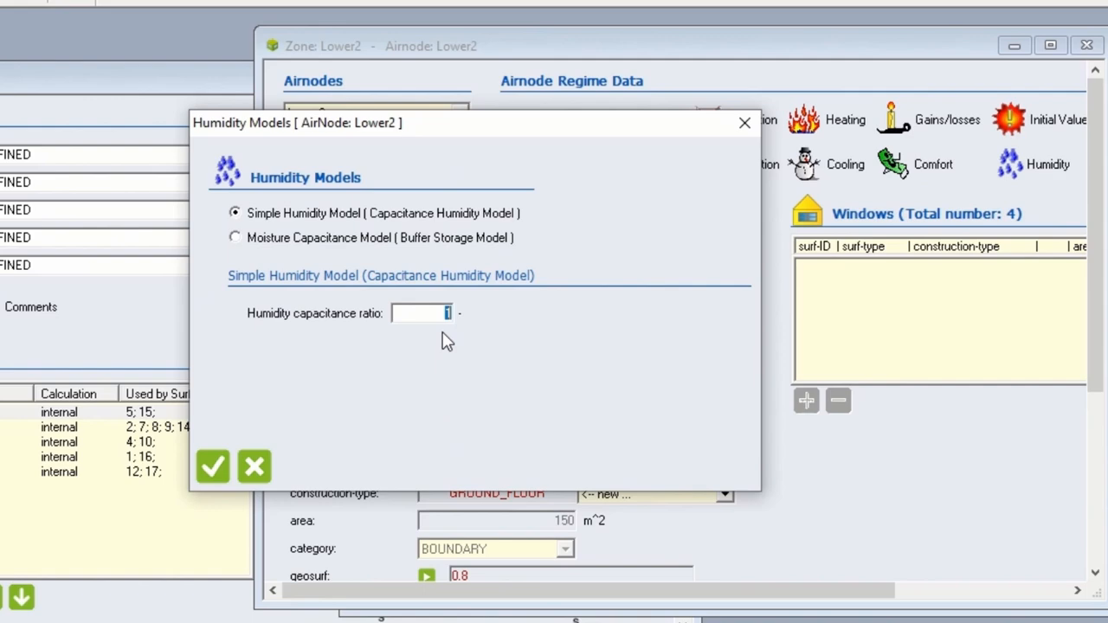
type("0")
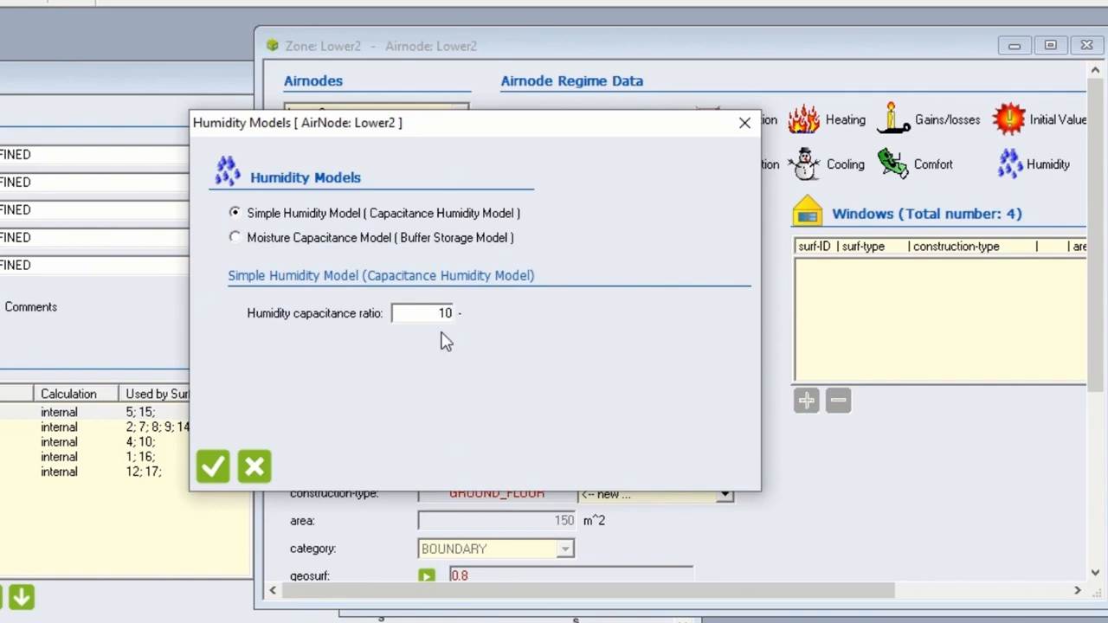
left_click(212, 467)
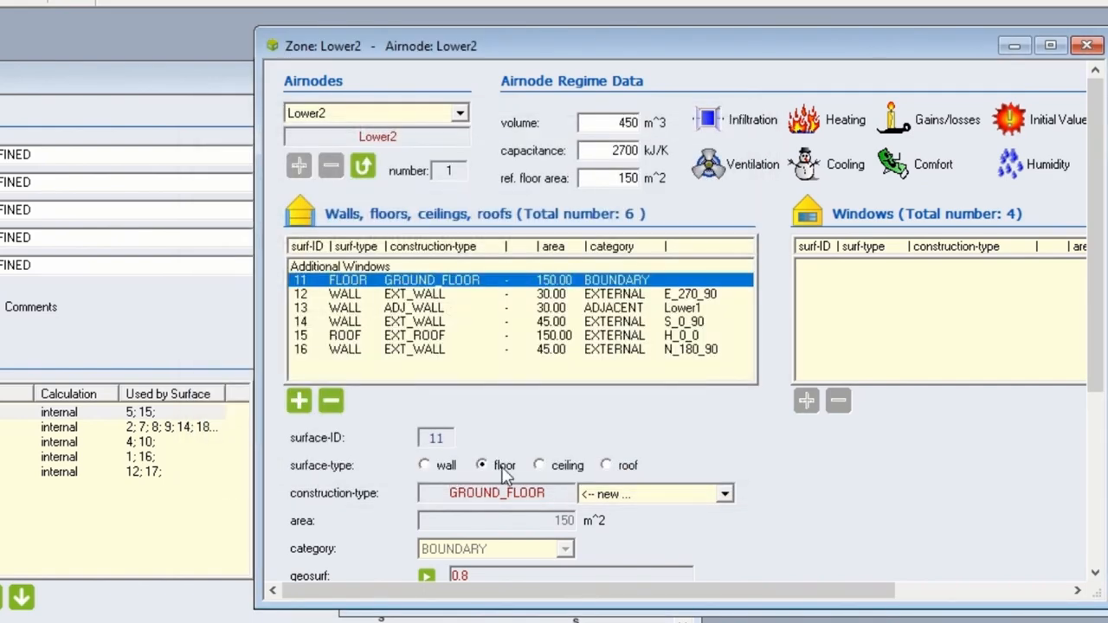
left_click(1088, 45)
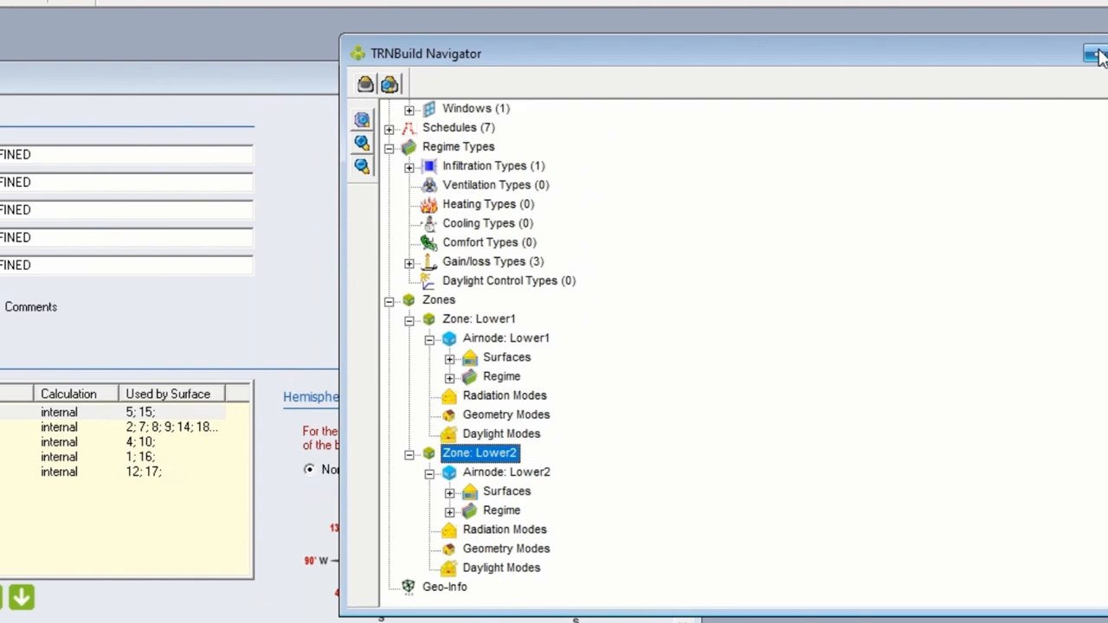
Step: Leave TRNBuild and return to the Project9 diagram with the Type56 component's options
left_click(1095, 53)
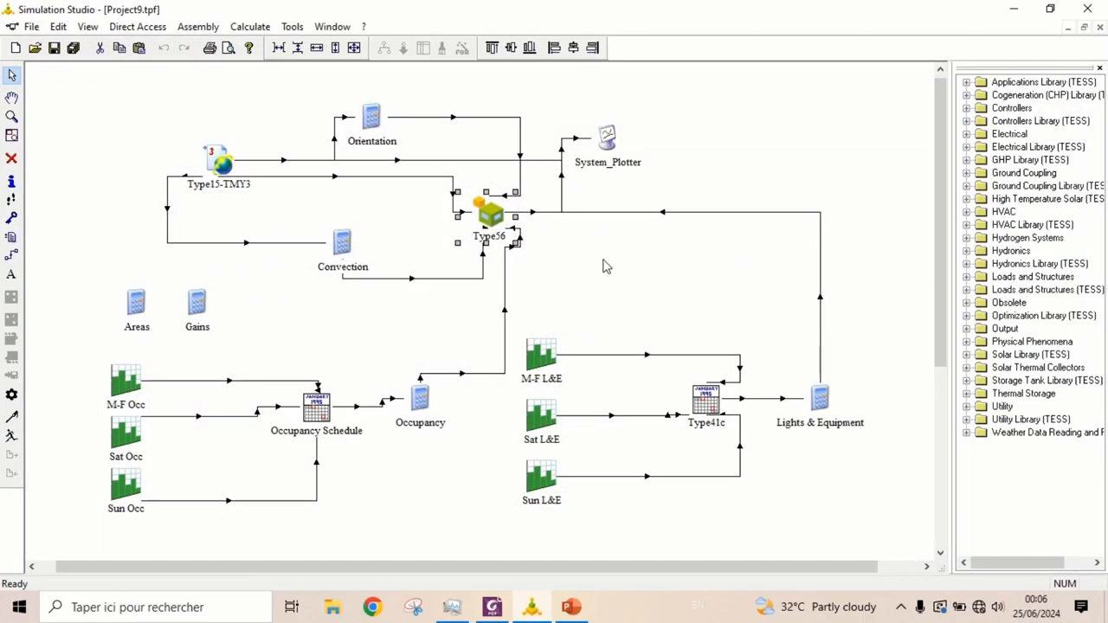
right_click(489, 212)
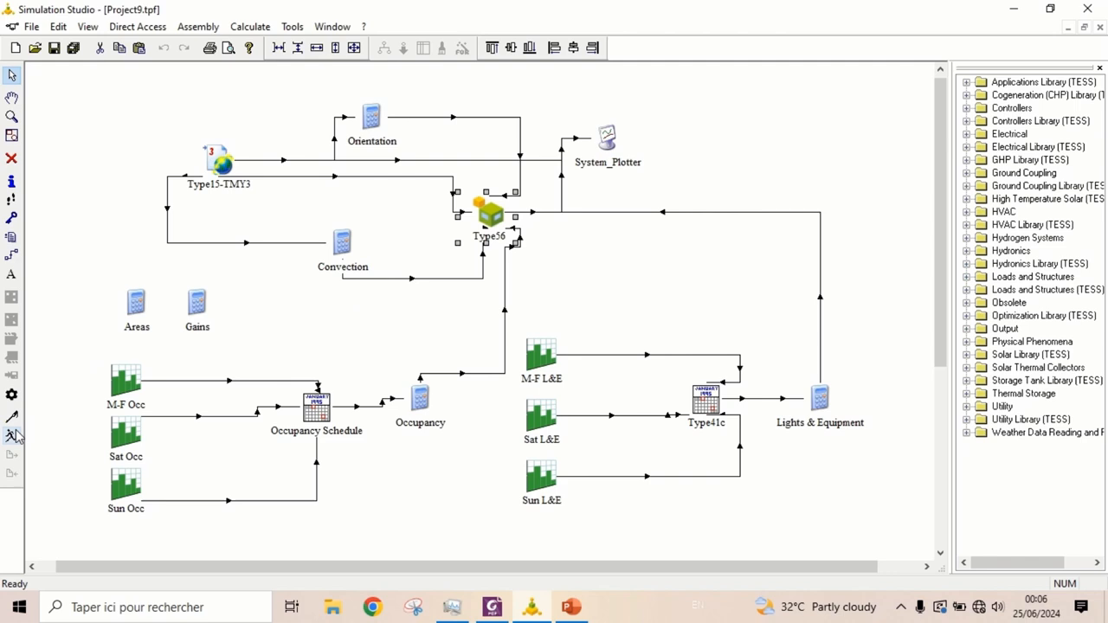
mouse_move(13, 435)
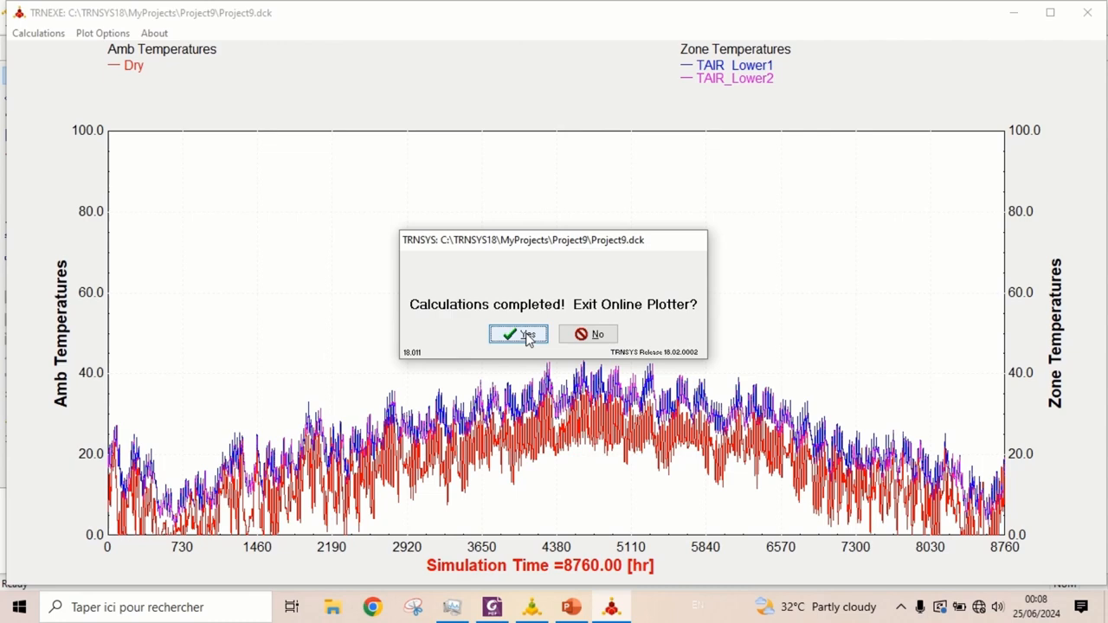
Step: Acknowledge the completed 8760-hour run and leave the online plotter of ambient and zone temperatures
left_click(518, 334)
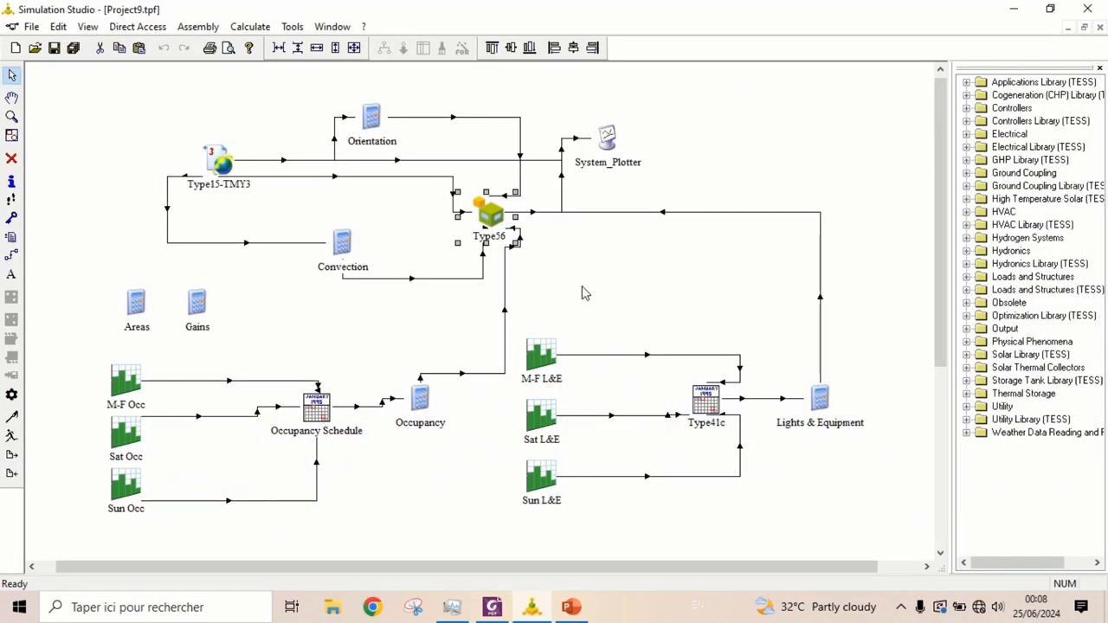
left_click(589, 290)
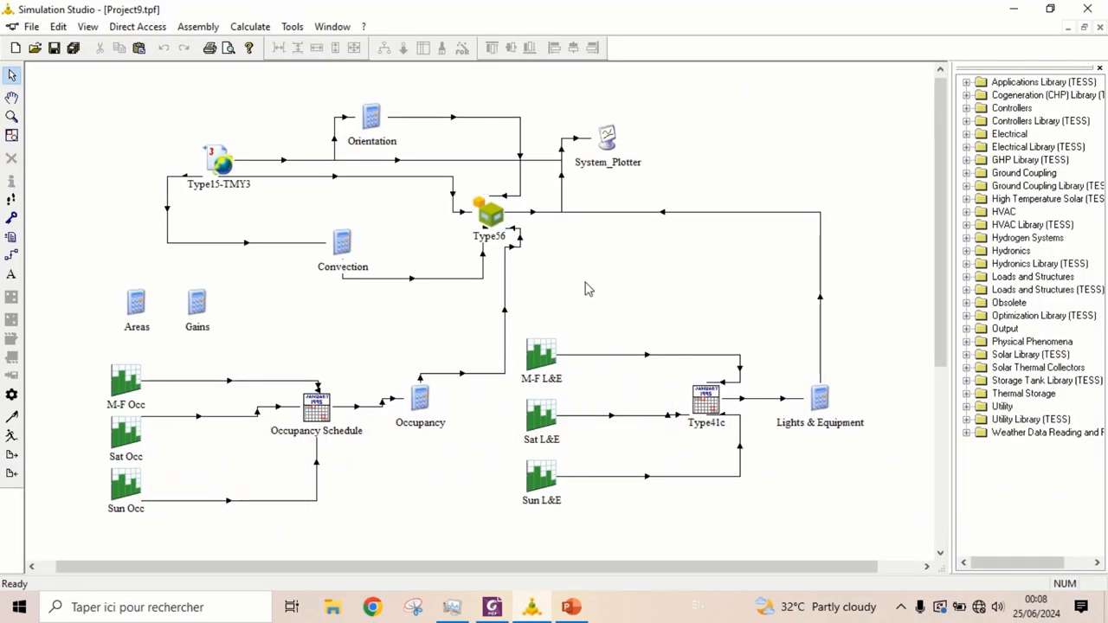
mouse_move(424, 214)
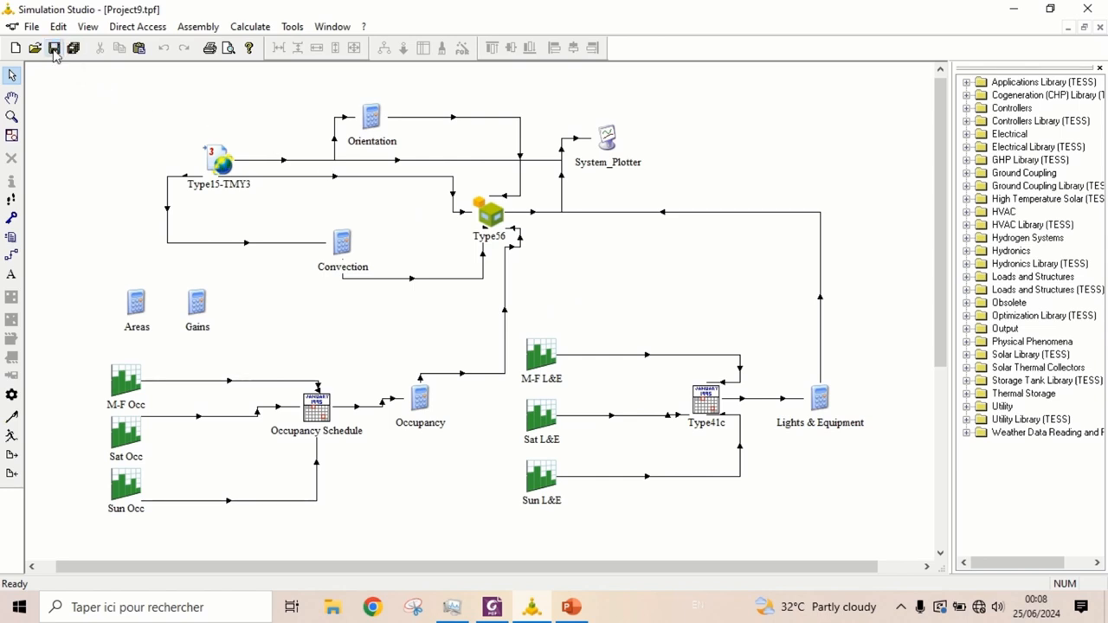
mouse_move(111, 145)
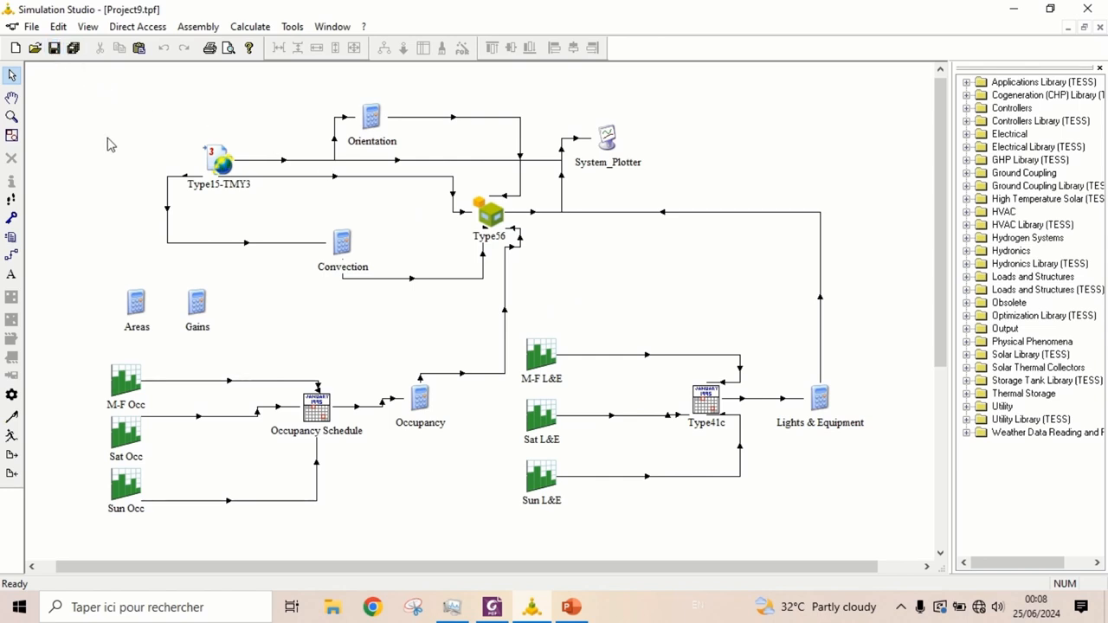